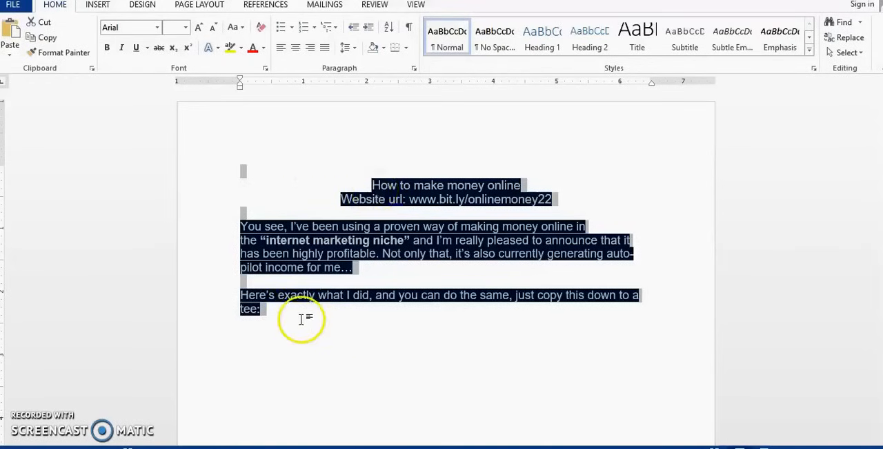
{"action": "mouse_move", "coordinate": [367, 312]}
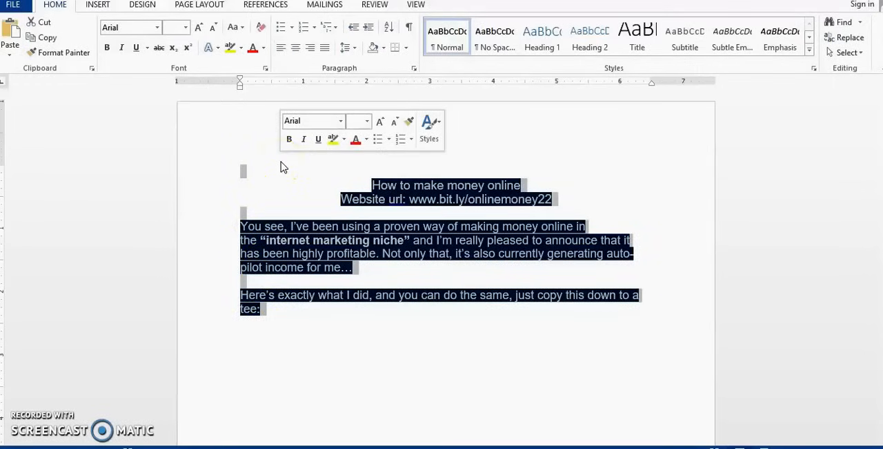
{"action": "mouse_move", "coordinate": [283, 165]}
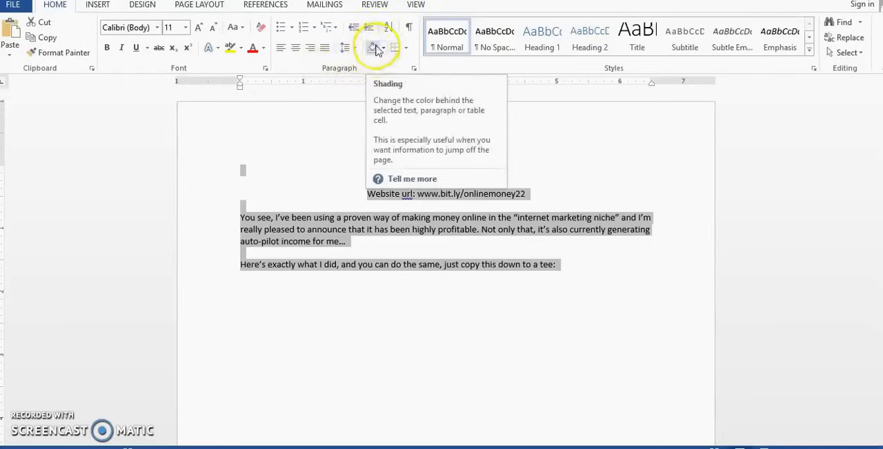
Step: Set the paragraph shading to No Color from the Home ribbon's Shading dropdown
{"action": "left_click", "coordinate": [373, 47]}
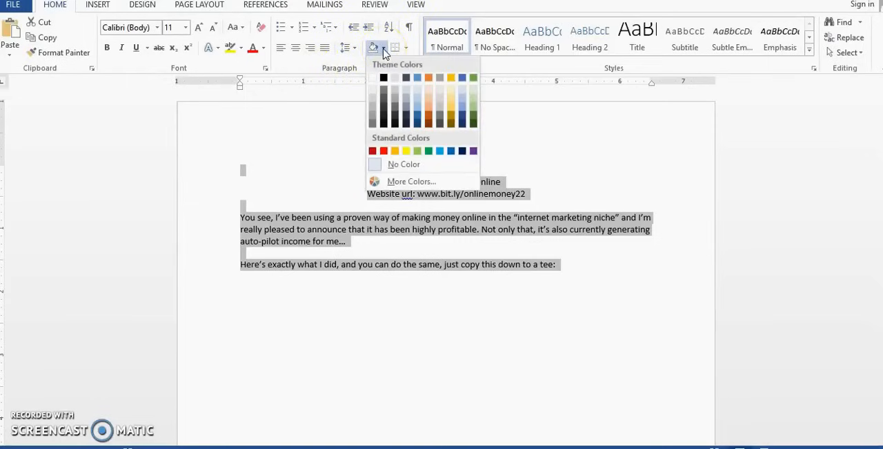
{"action": "left_click", "coordinate": [395, 150]}
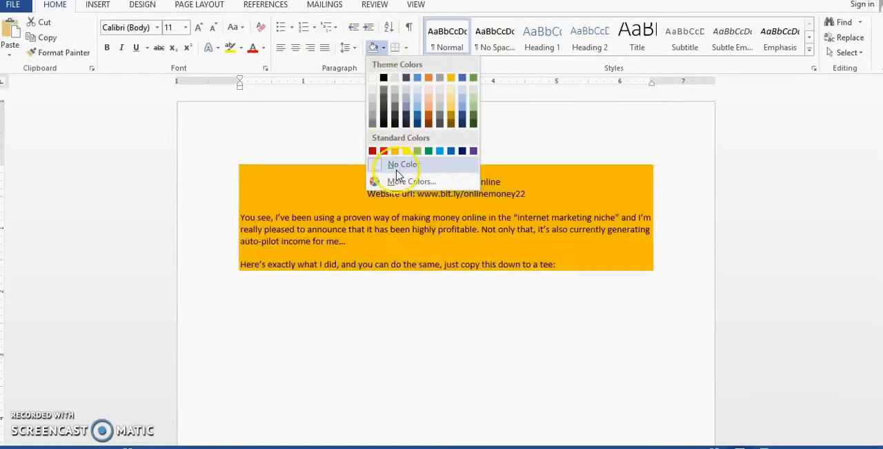
{"action": "left_click", "coordinate": [403, 164]}
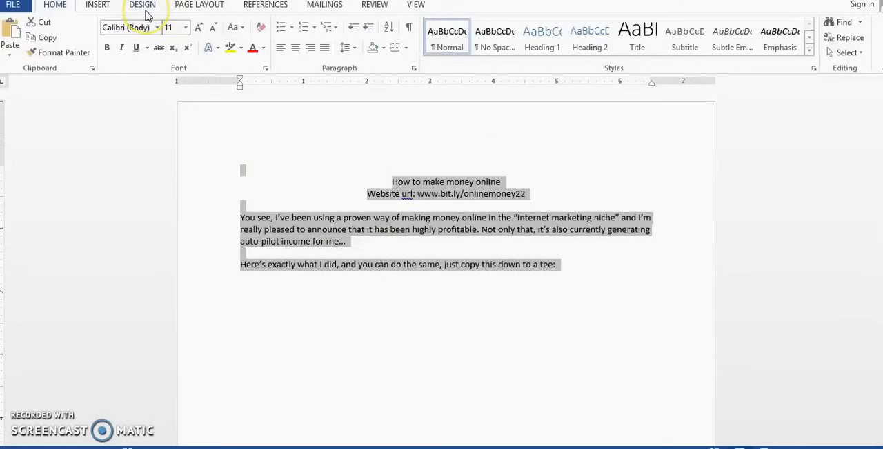
Step: From the Design ribbon, reach Borders and Shading via Page Borders, showing the Shading settings
{"action": "left_click", "coordinate": [143, 5]}
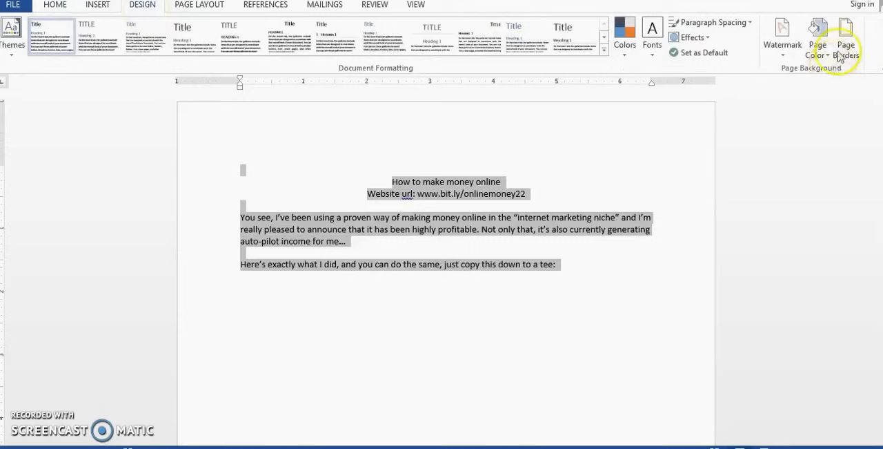
{"action": "left_click", "coordinate": [844, 34]}
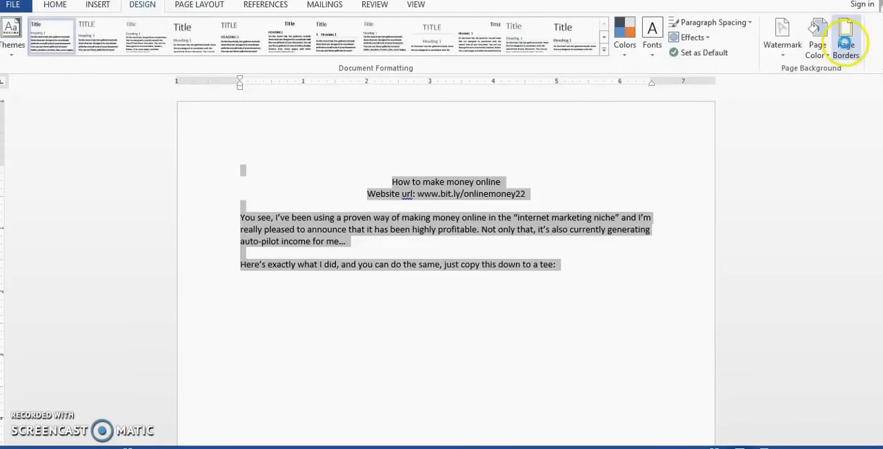
{"action": "left_click", "coordinate": [846, 42]}
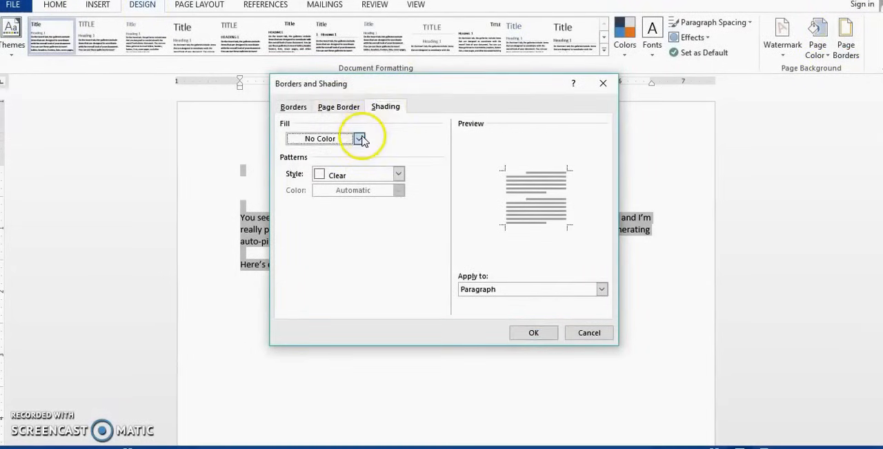
Step: Set the shading Fill to No Color and Apply to Text instead of Paragraph
{"action": "left_click", "coordinate": [359, 138]}
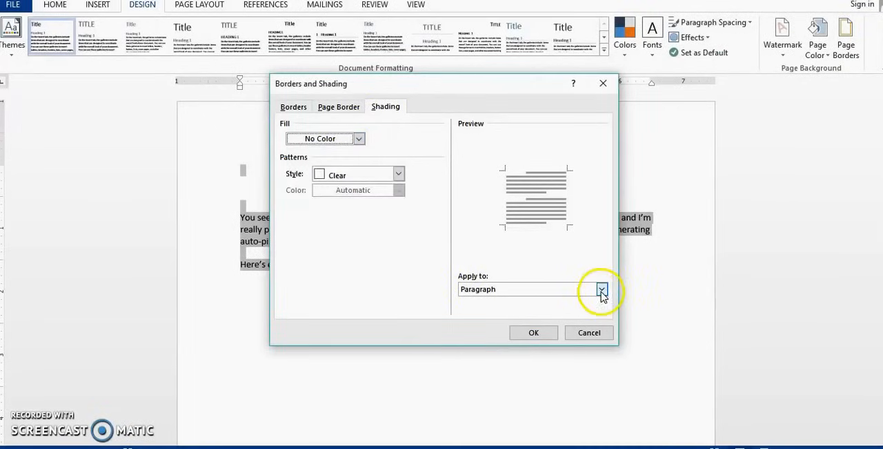
{"action": "left_click", "coordinate": [602, 288]}
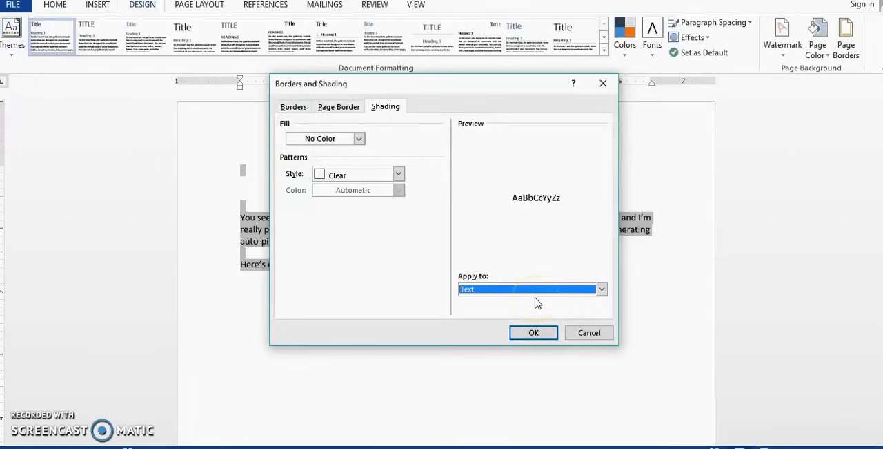